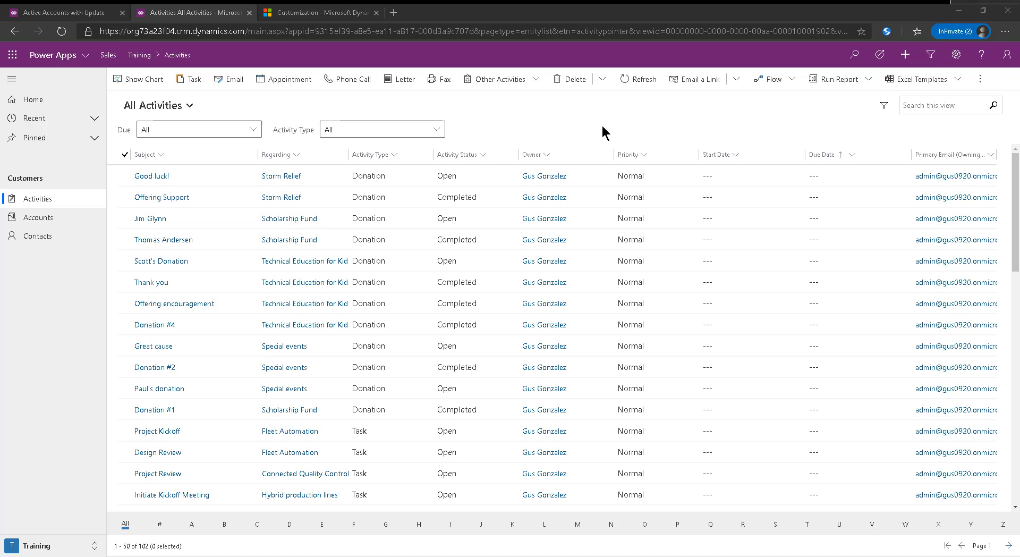
pyautogui.moveTo(619, 131)
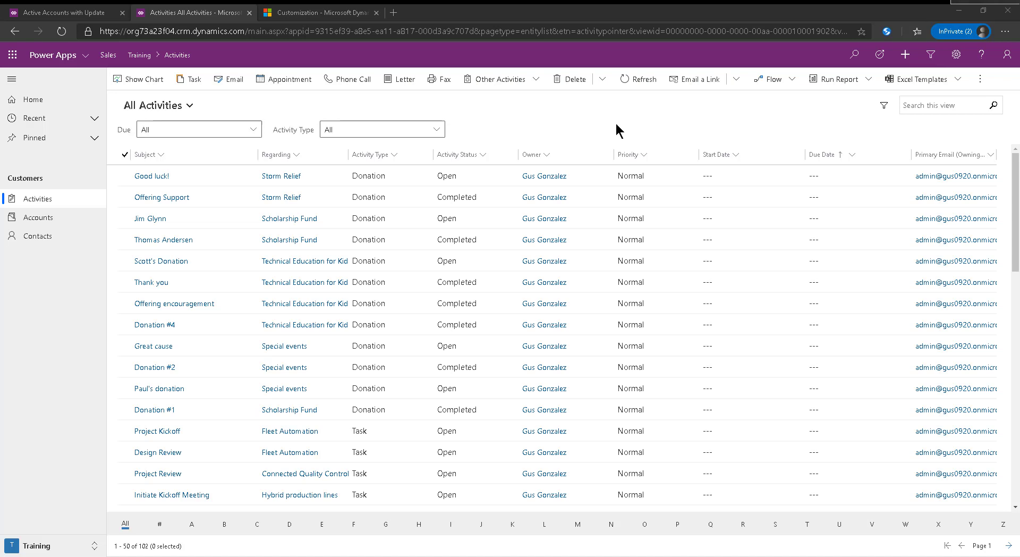
# Switch to the Default Solution customization page showing the Activity entity
pyautogui.click(956, 54)
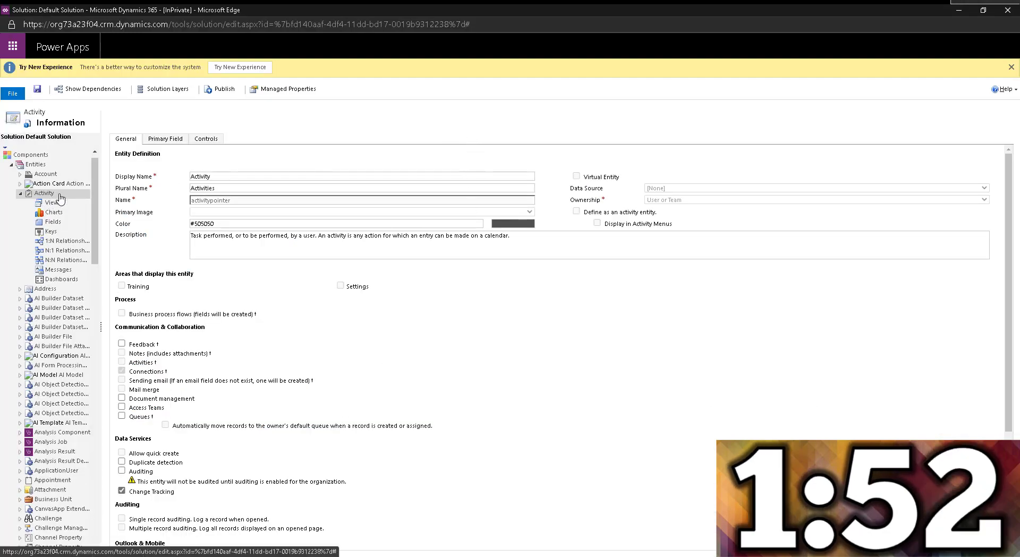
# List the Activity entity's views, including All Activities
pyautogui.click(48, 202)
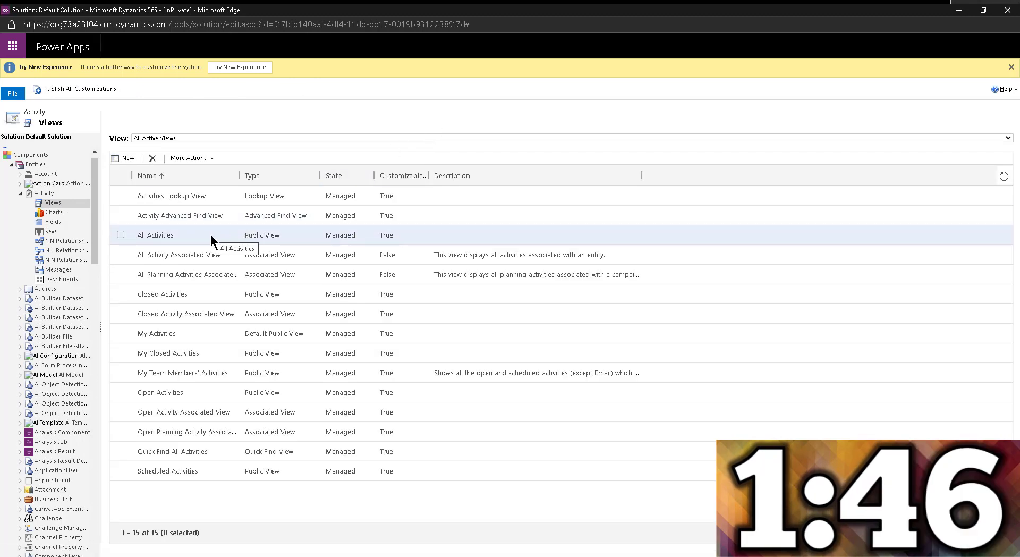
pyautogui.moveTo(206, 340)
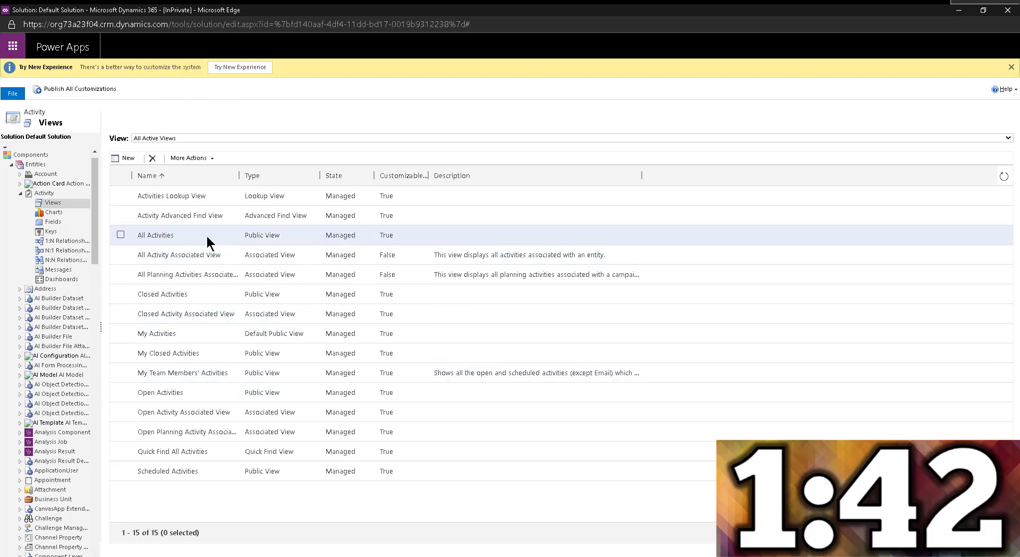
pyautogui.moveTo(210, 242)
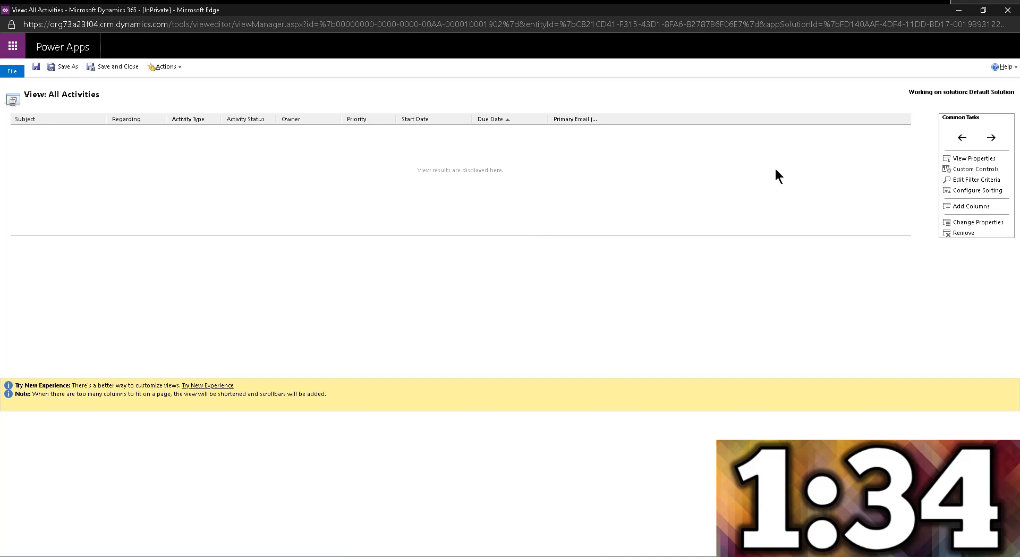
pyautogui.moveTo(973, 173)
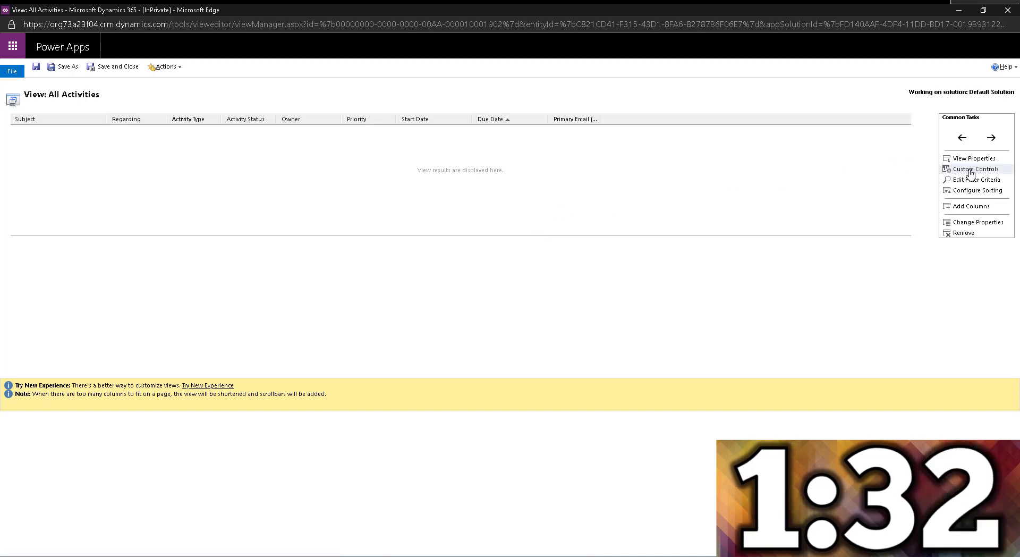
# Add Calendar Control V2 to the view and enable it for web, phone and tablet
pyautogui.click(975, 168)
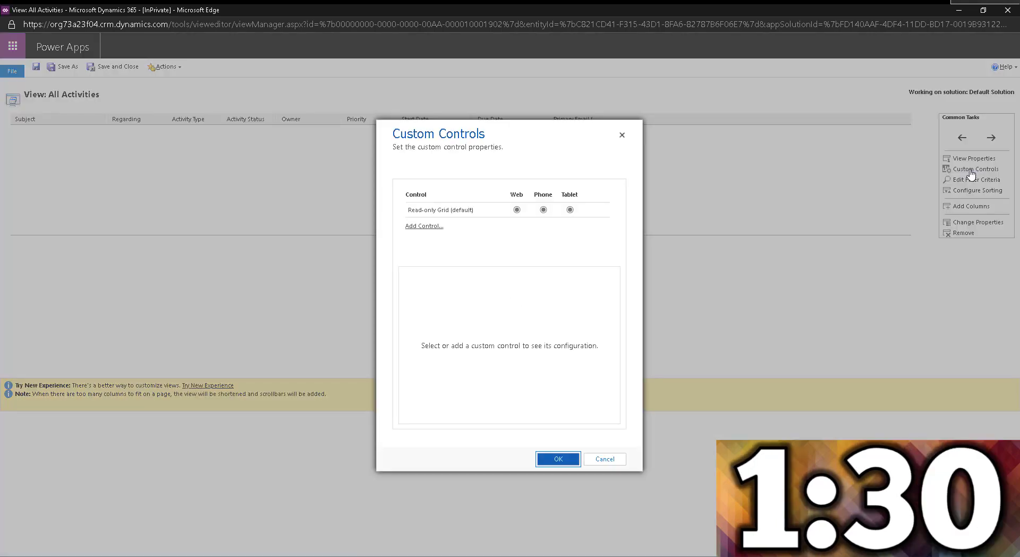
pyautogui.click(424, 226)
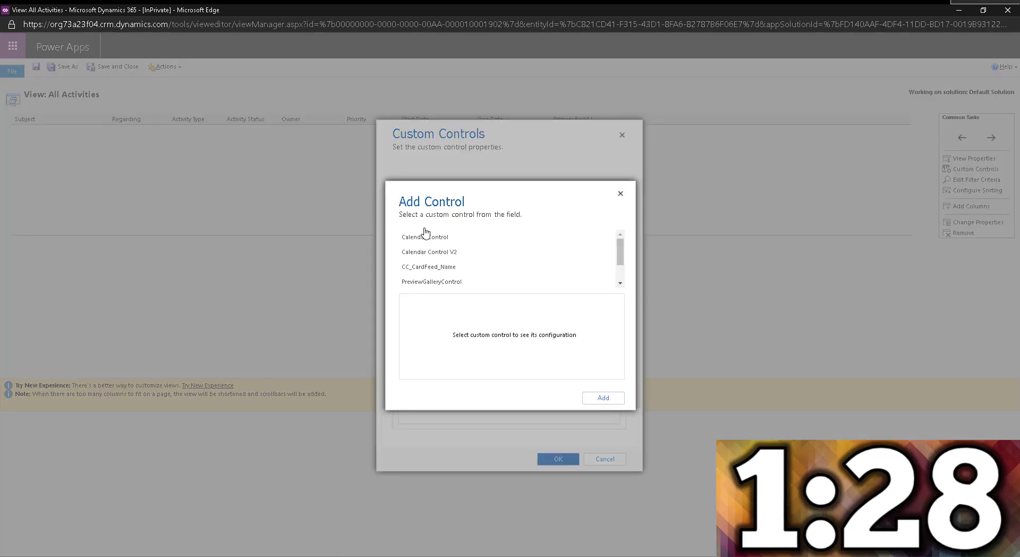
pyautogui.click(451, 252)
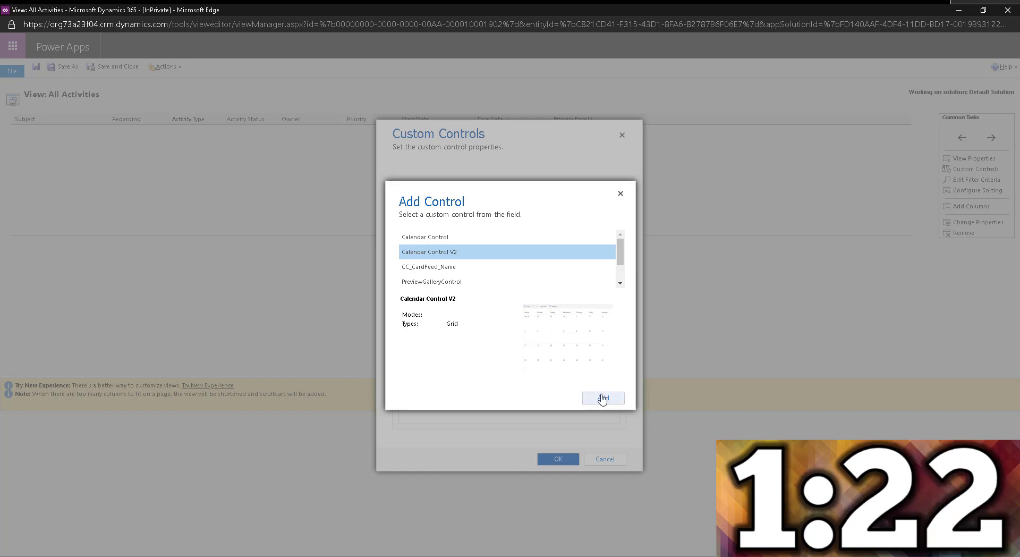
pyautogui.click(602, 398)
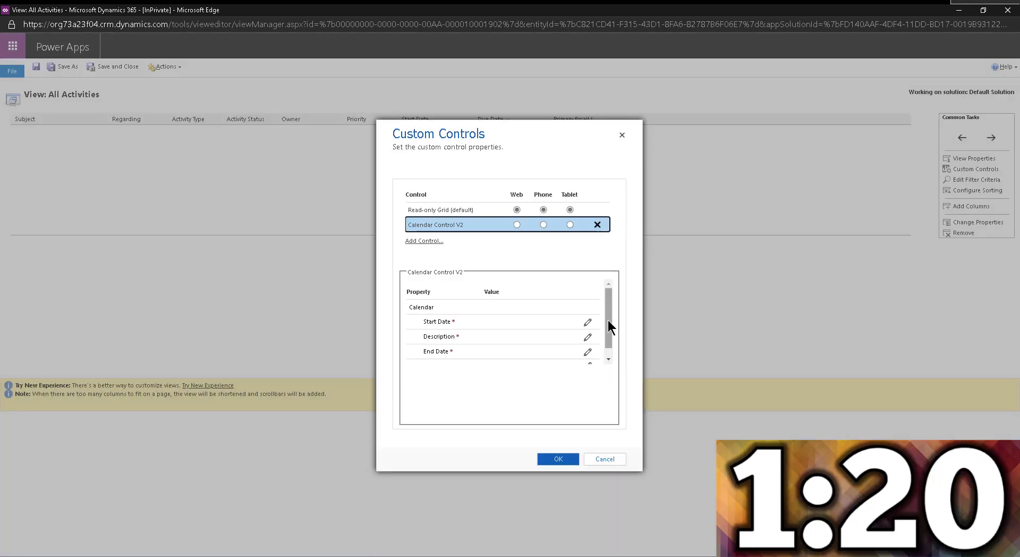
pyautogui.click(517, 224)
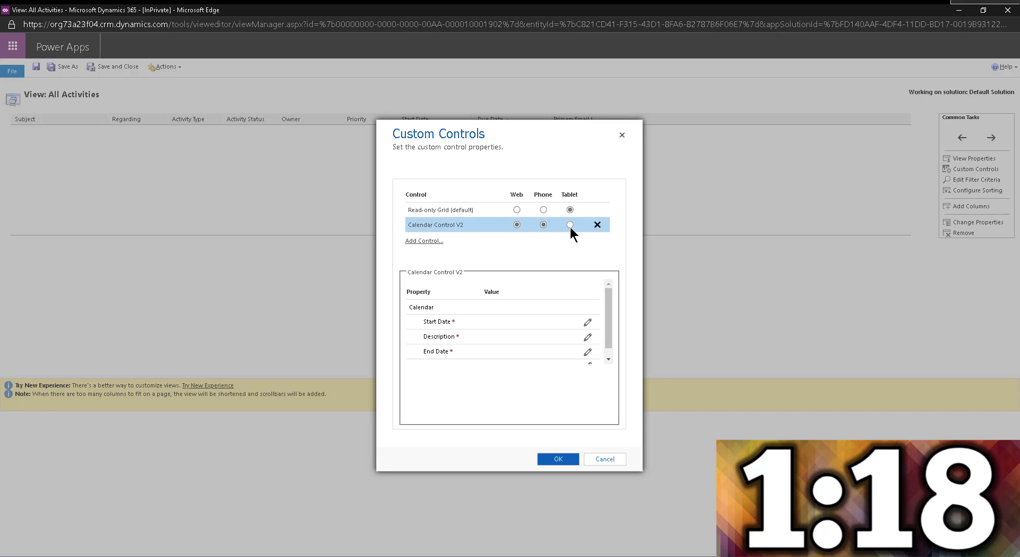
pyautogui.click(570, 224)
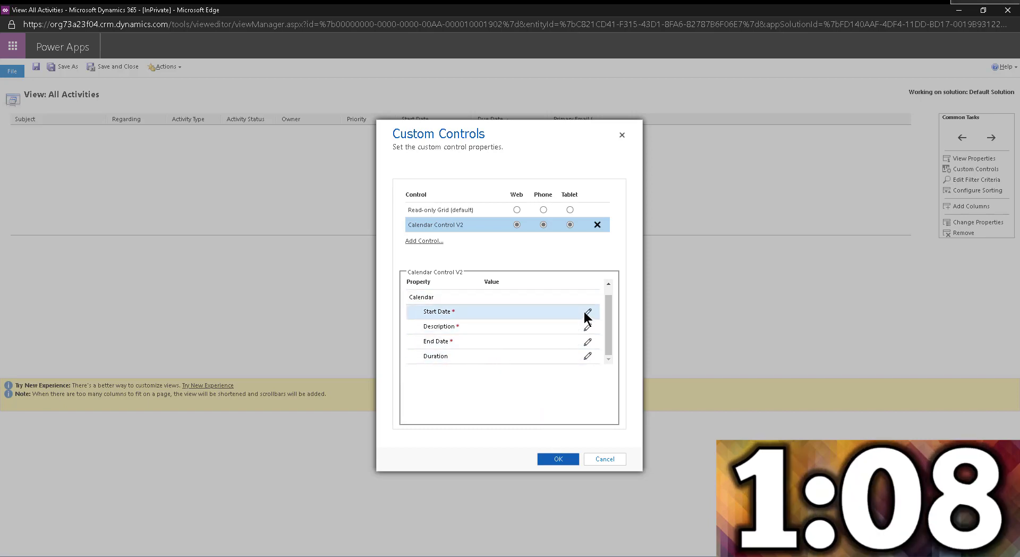
# Bind Start Date to scheduledstart and Description to the subject field
pyautogui.click(588, 312)
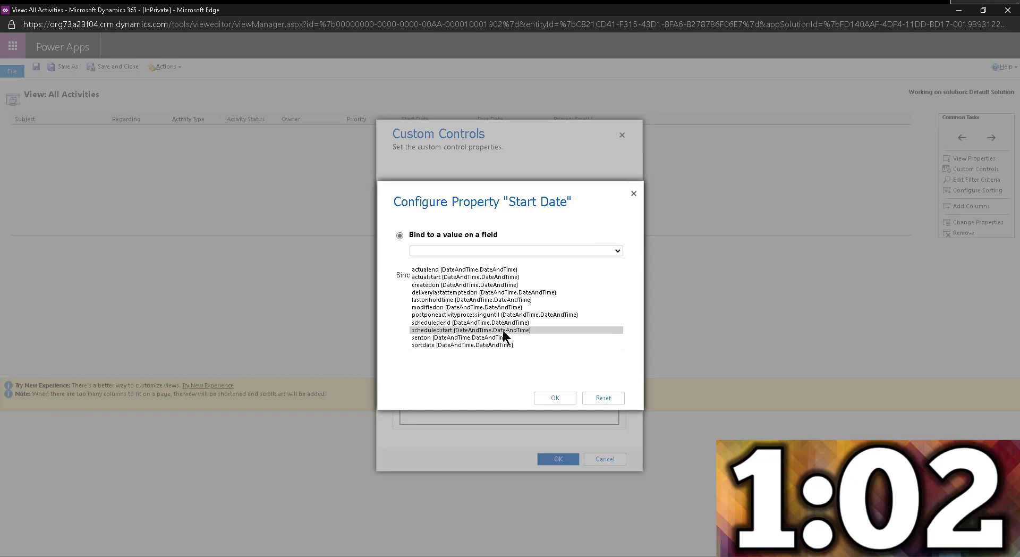
pyautogui.click(468, 330)
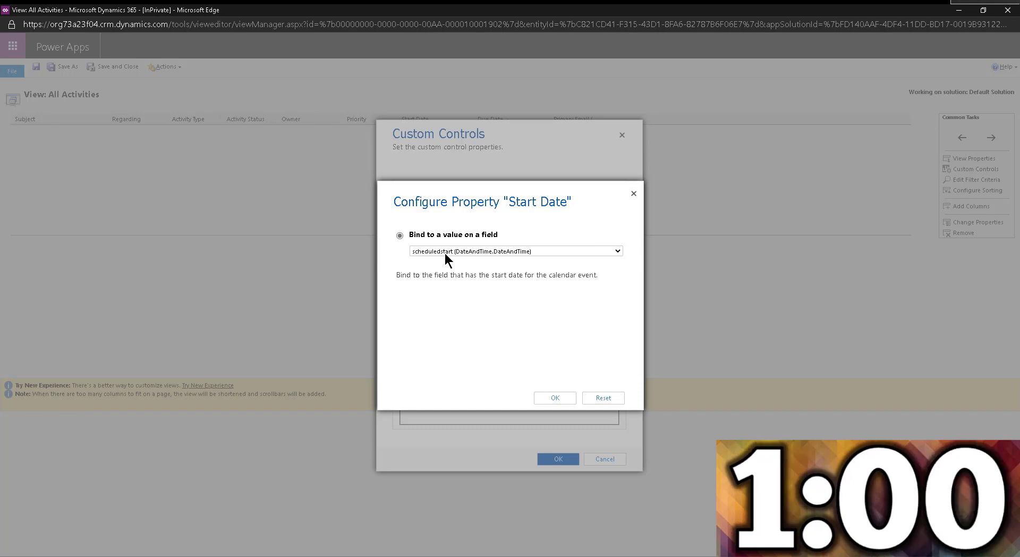
pyautogui.click(554, 398)
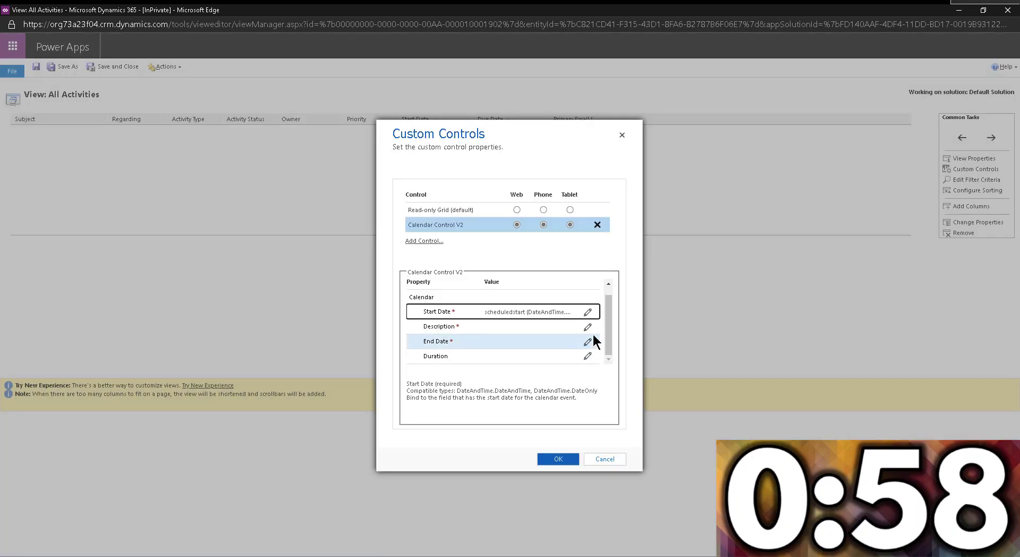
pyautogui.click(587, 326)
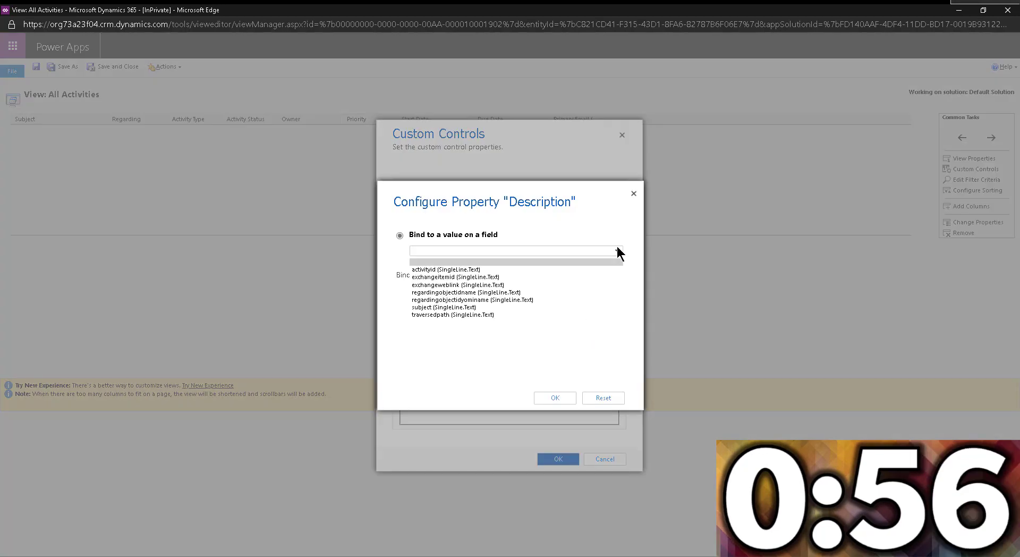
pyautogui.click(432, 307)
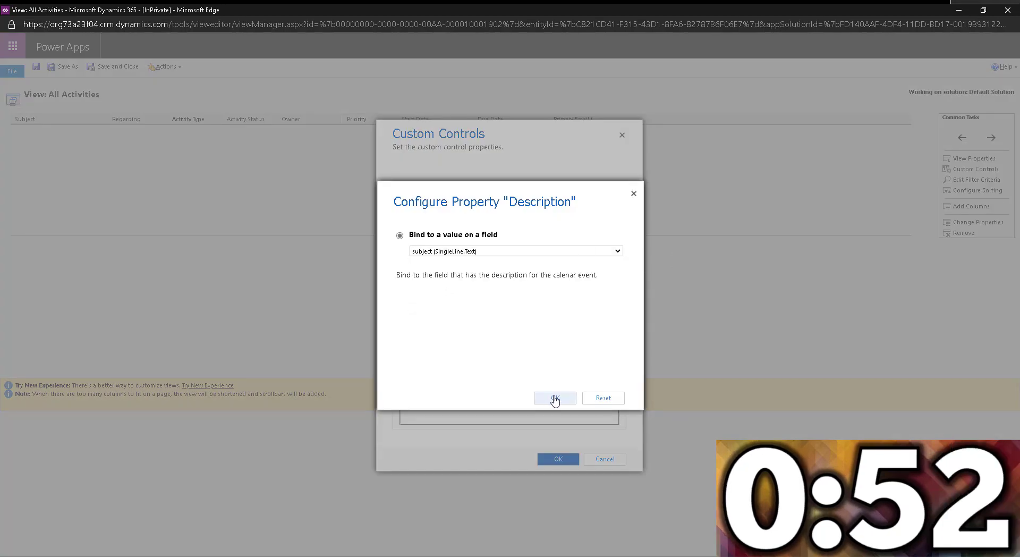
pyautogui.click(555, 397)
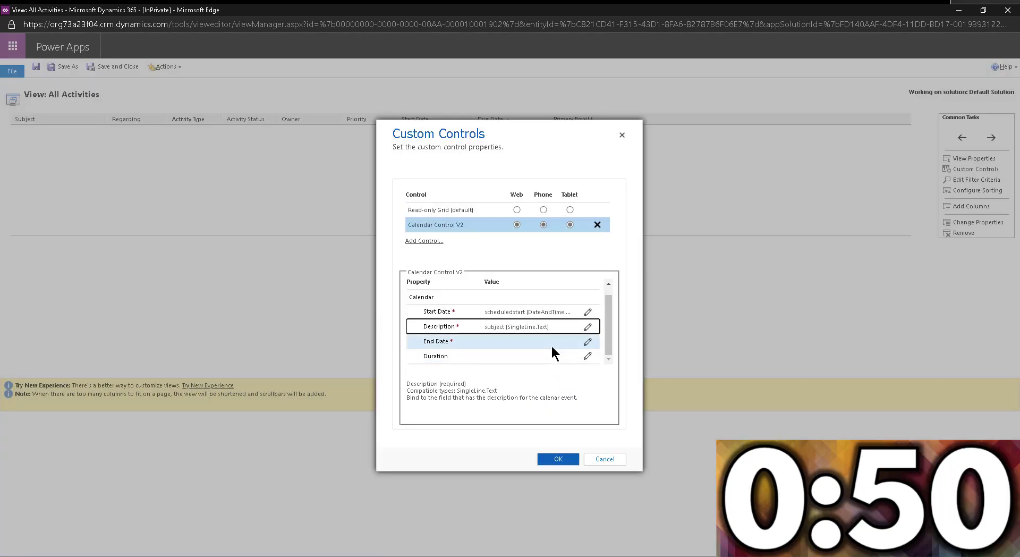
# Bind End Date to scheduledend and confirm the control's property settings
pyautogui.click(587, 341)
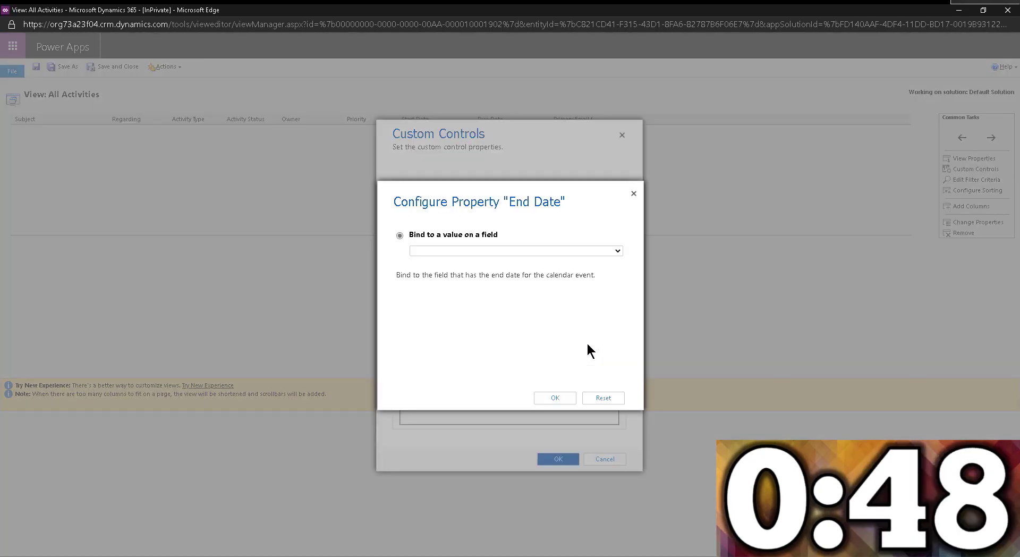
pyautogui.moveTo(540, 217)
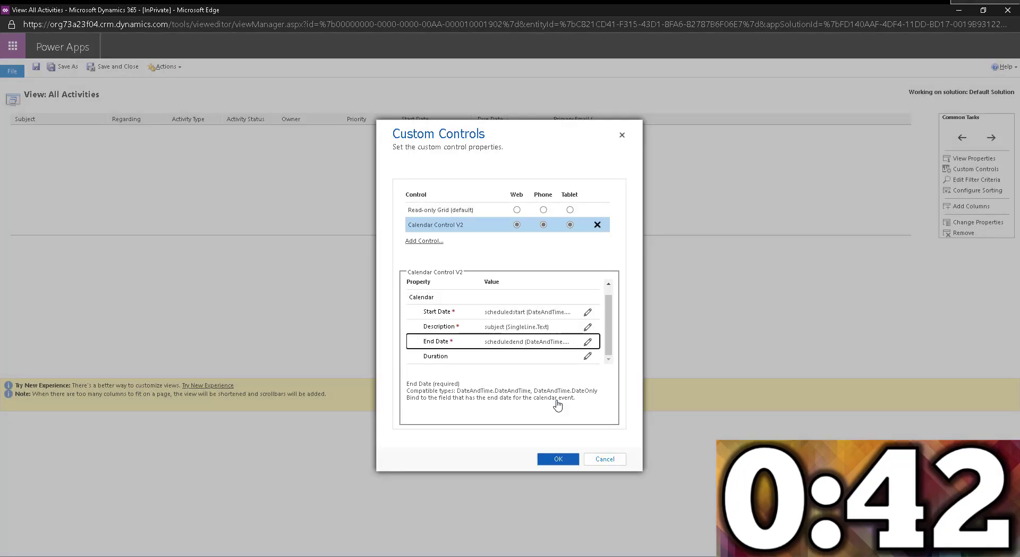
pyautogui.click(587, 356)
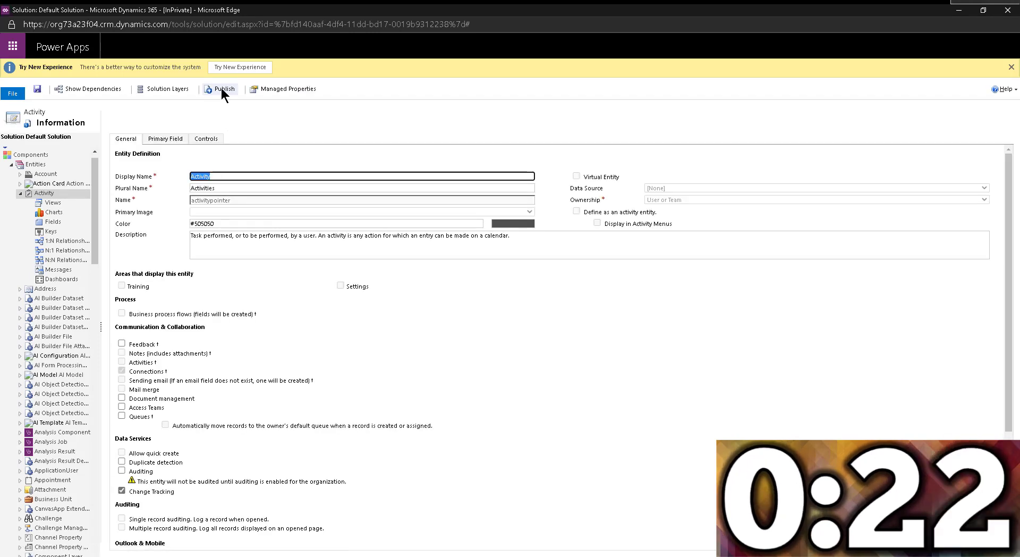
# Publish the Activity customizations from the Default Solution toolbar
pyautogui.click(219, 89)
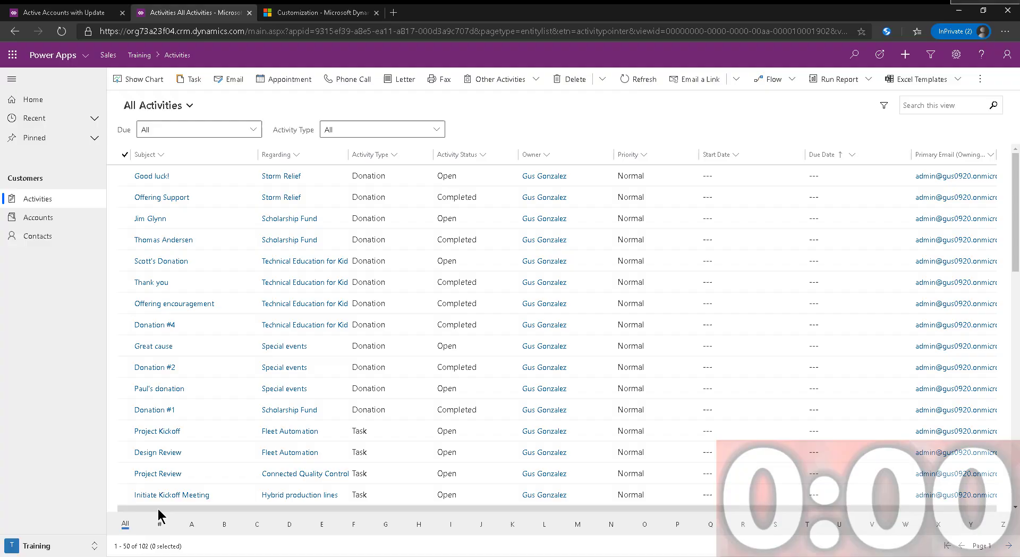
pyautogui.moveTo(511, 127)
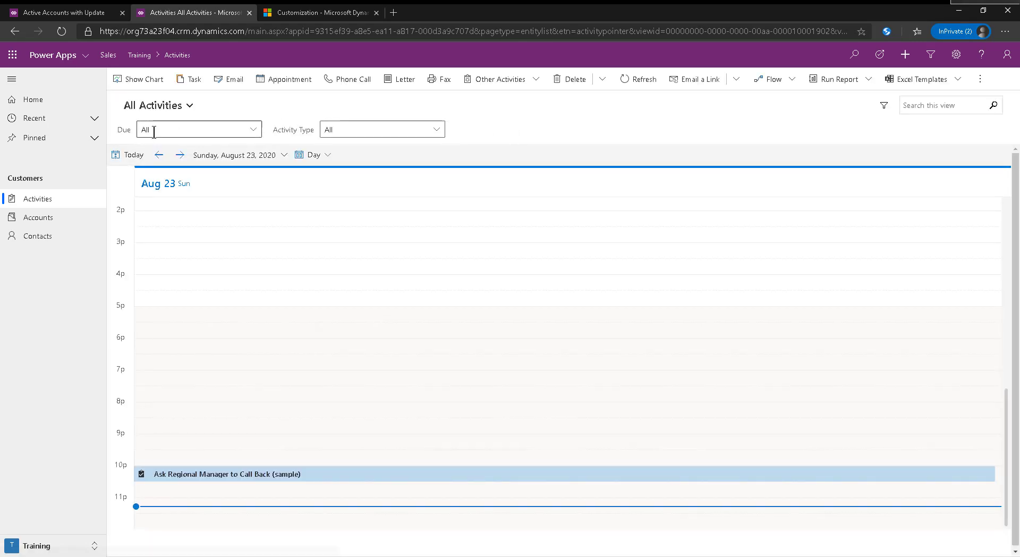
# Switch the All Activities calendar from Day to Week layout
pyautogui.click(315, 154)
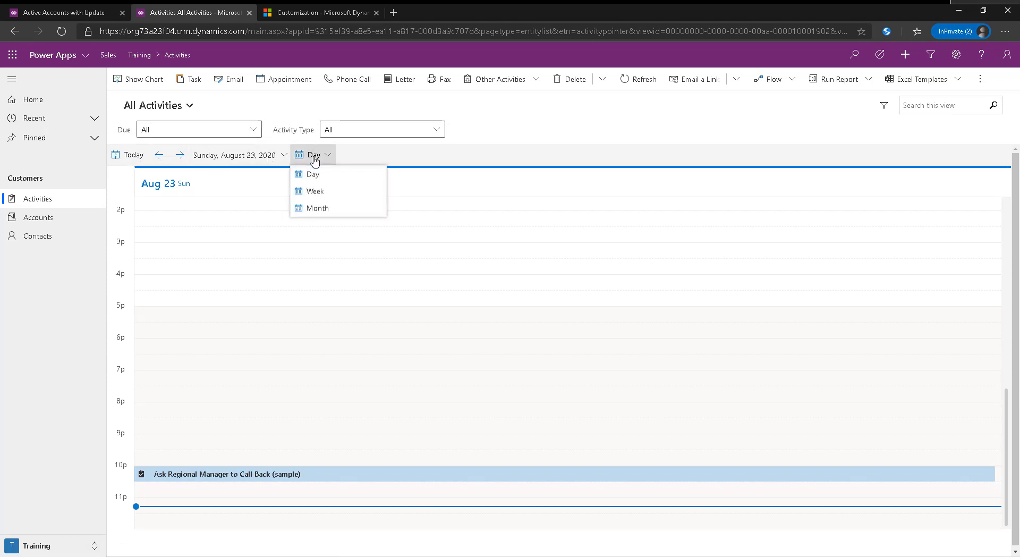
pyautogui.click(316, 190)
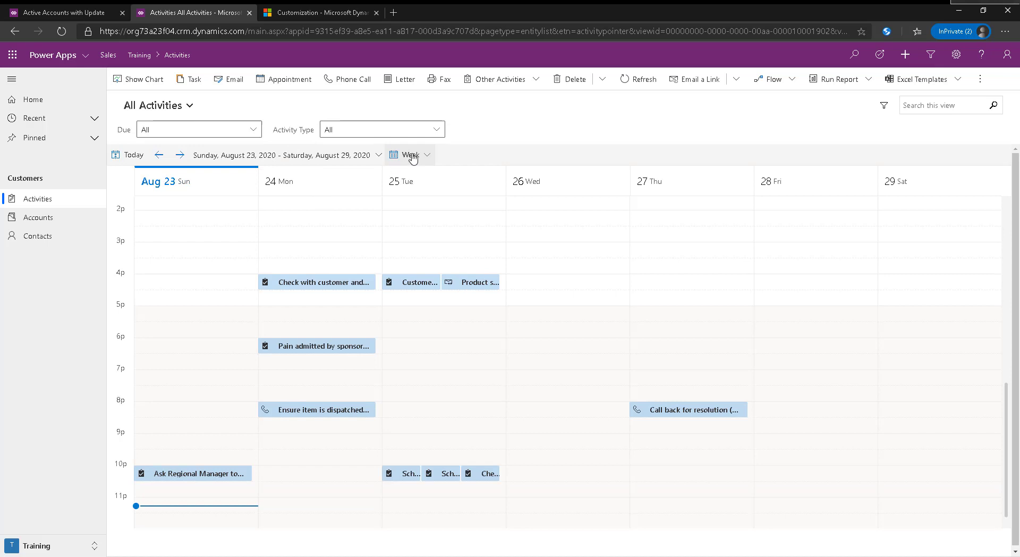
pyautogui.click(410, 155)
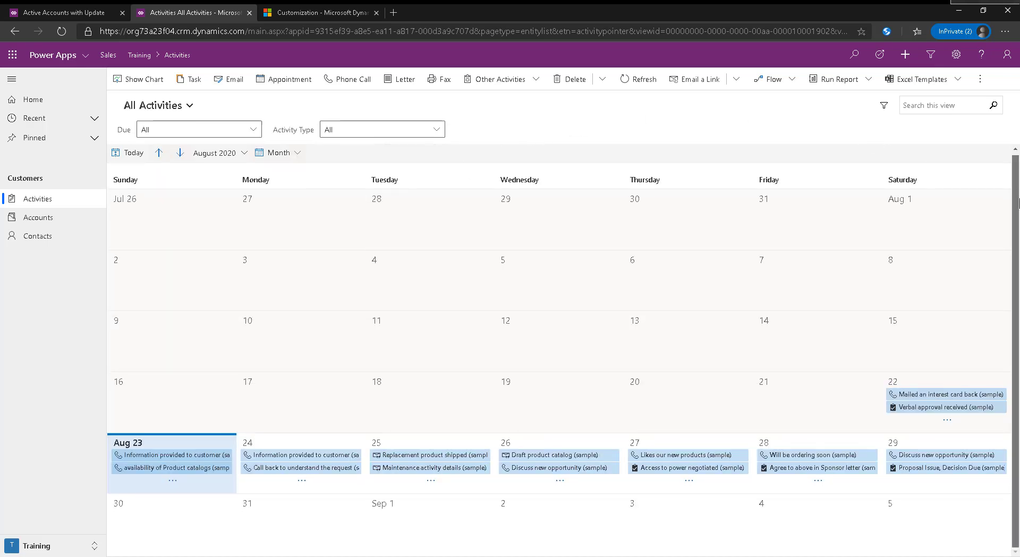
pyautogui.moveTo(340, 537)
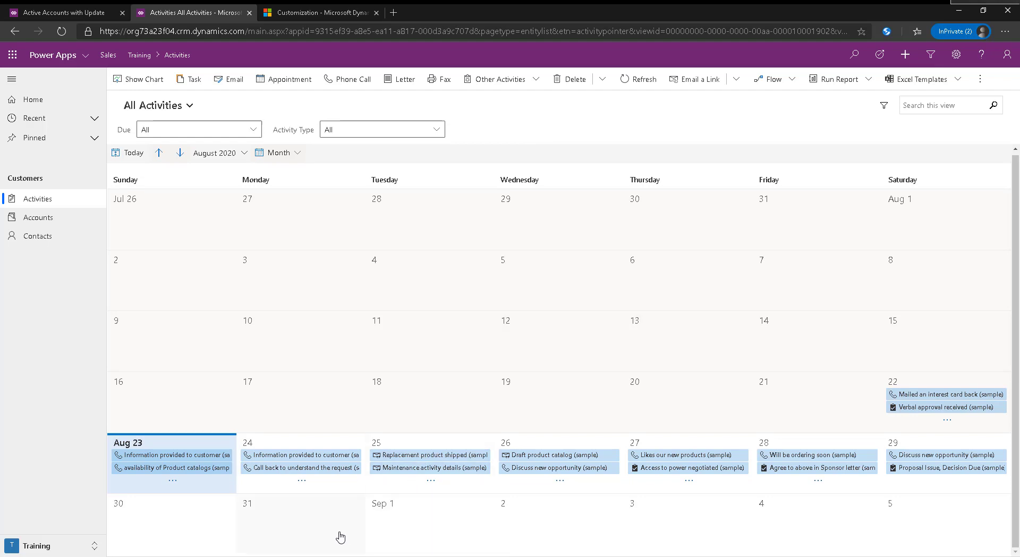
# Page the month calendar to September 2020 and back to August, checking the Due filter list
pyautogui.click(180, 153)
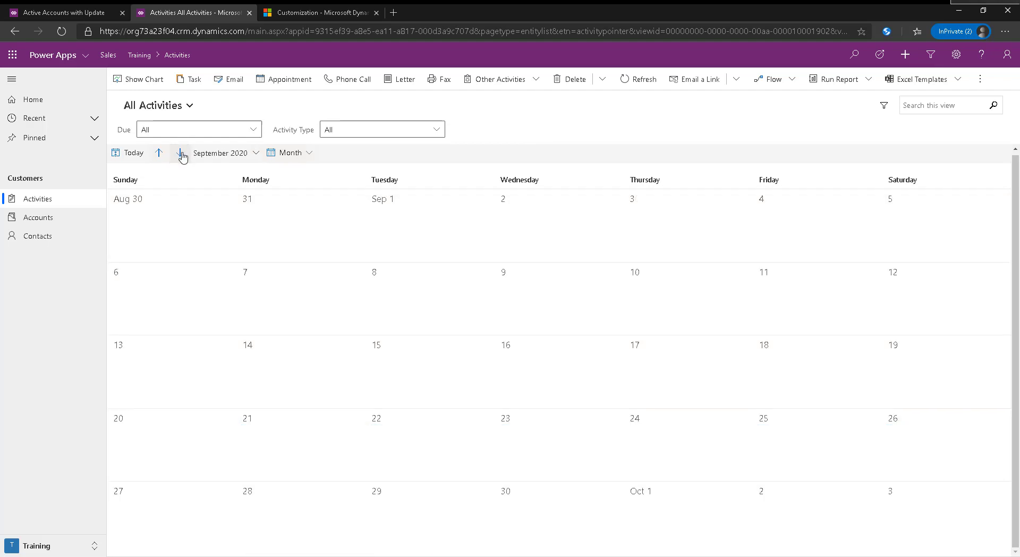
pyautogui.click(181, 153)
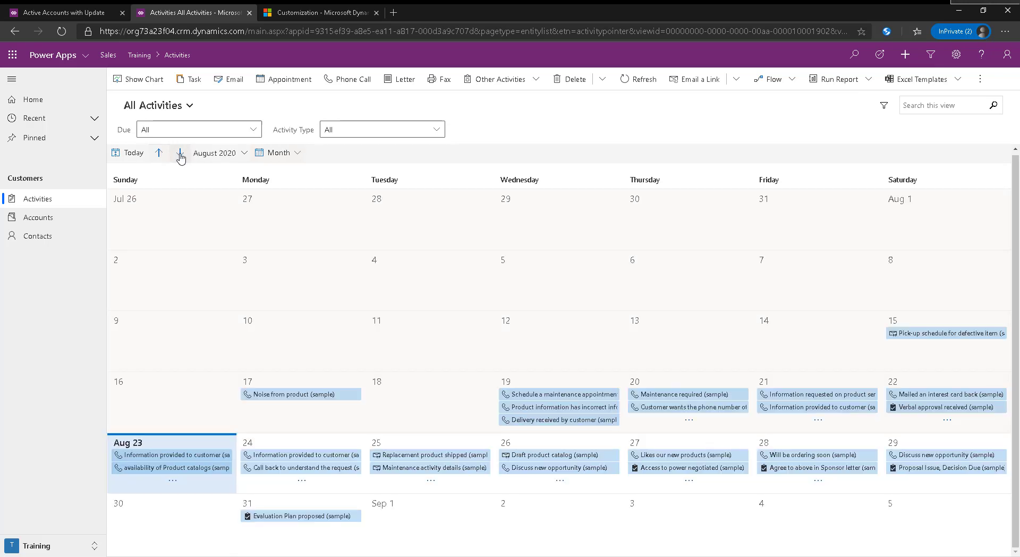
pyautogui.click(181, 153)
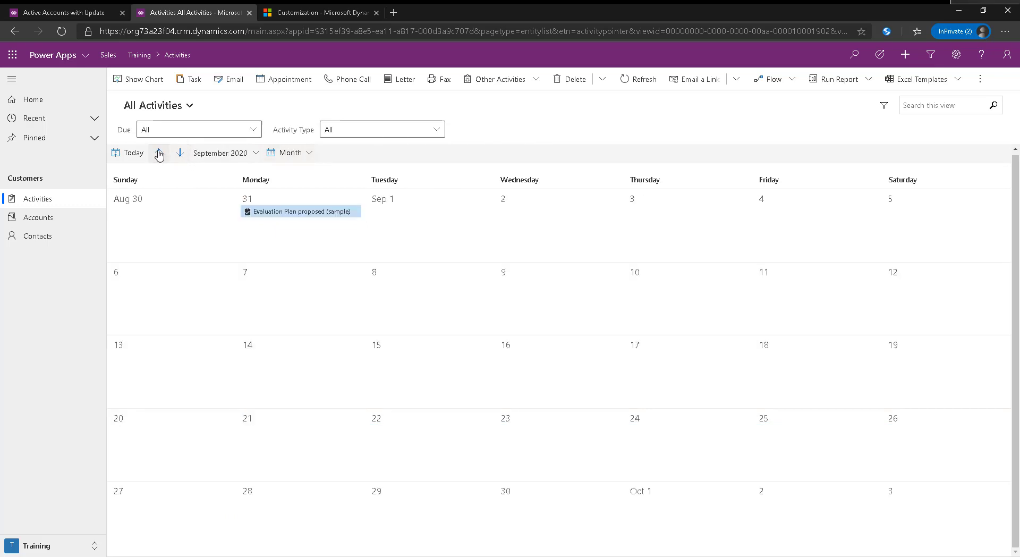
pyautogui.click(159, 153)
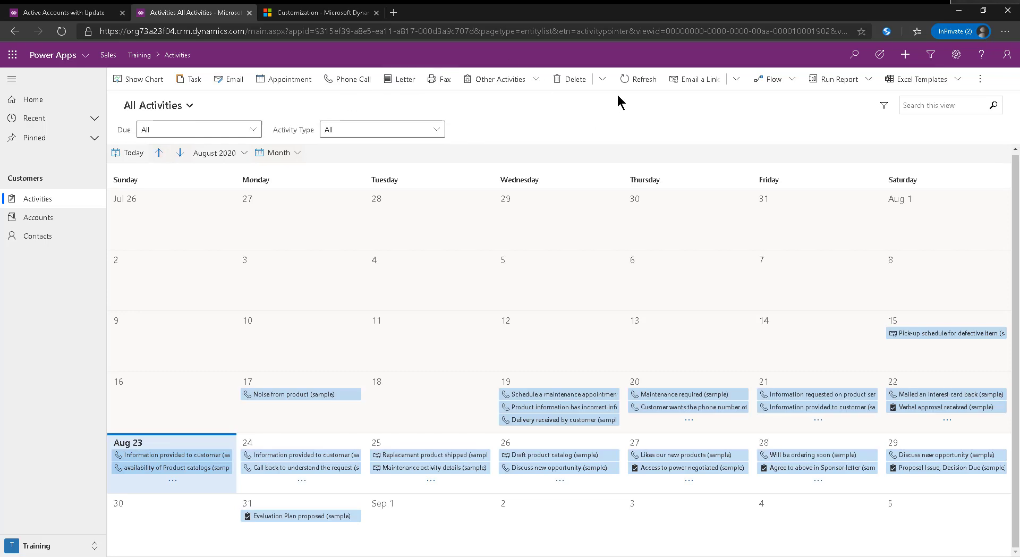
pyautogui.moveTo(543, 398)
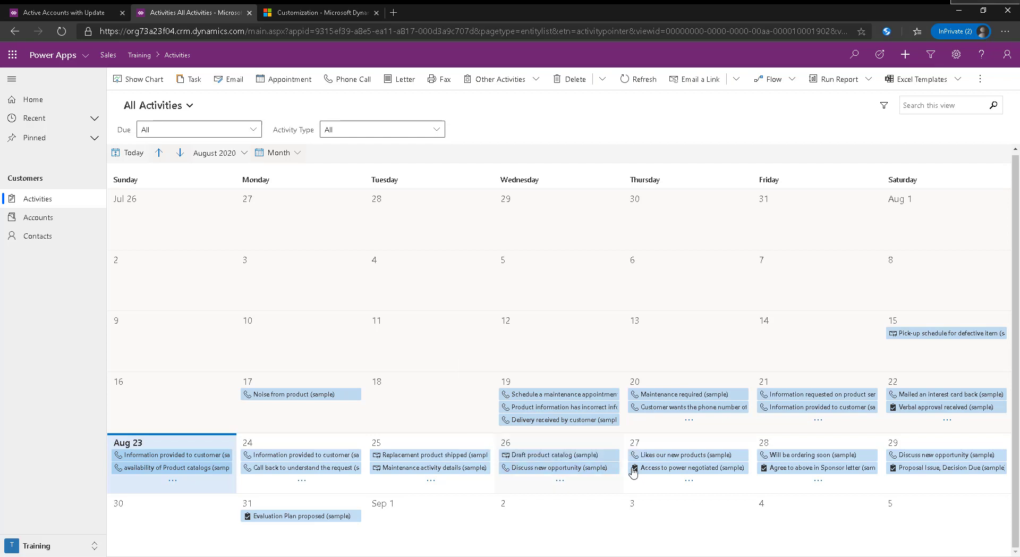
pyautogui.moveTo(545, 289)
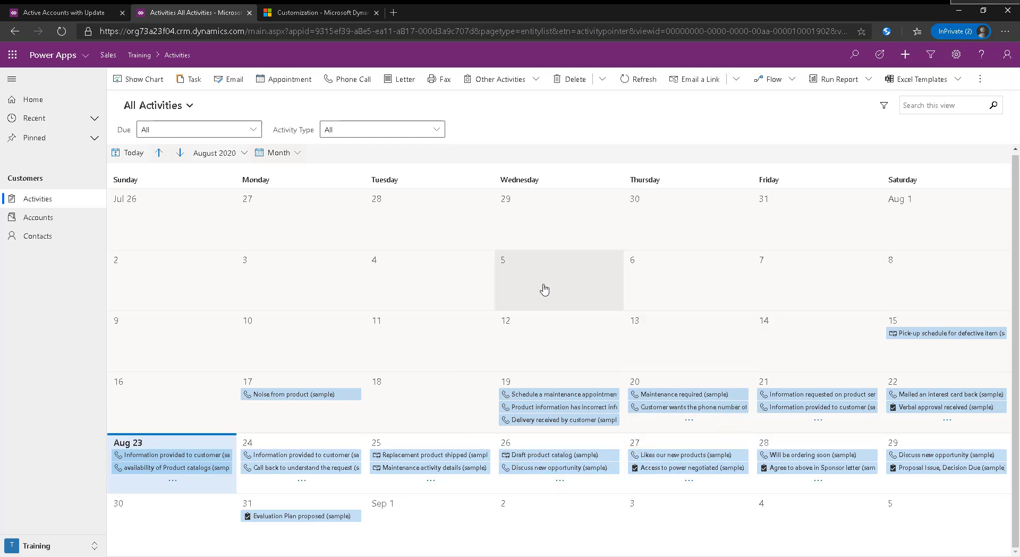
pyautogui.moveTo(390, 425)
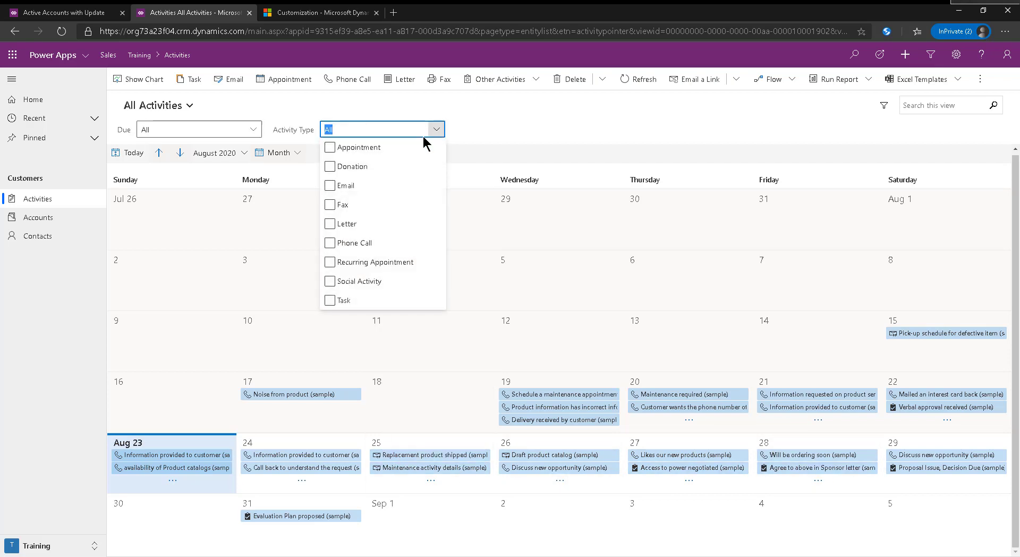
pyautogui.moveTo(271, 118)
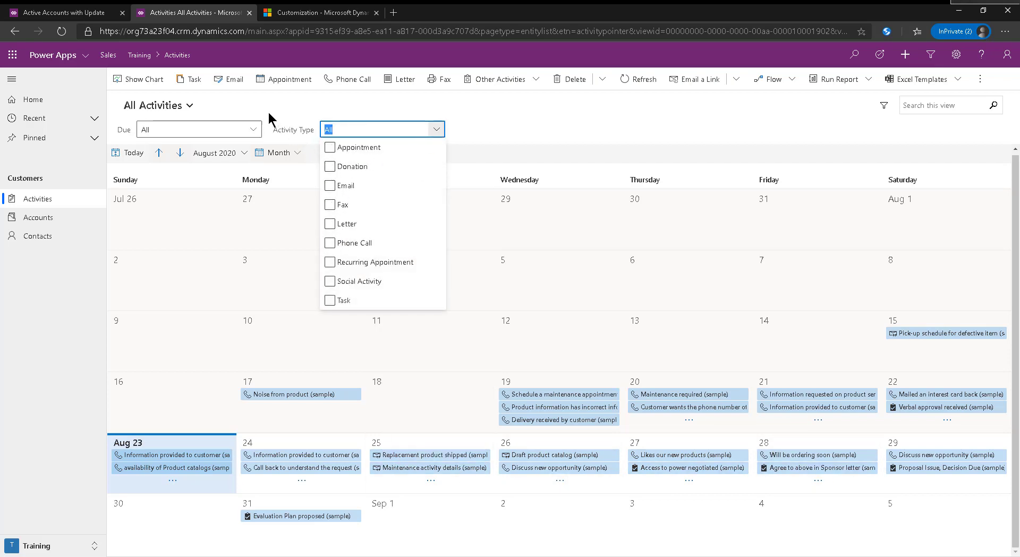
pyautogui.click(198, 128)
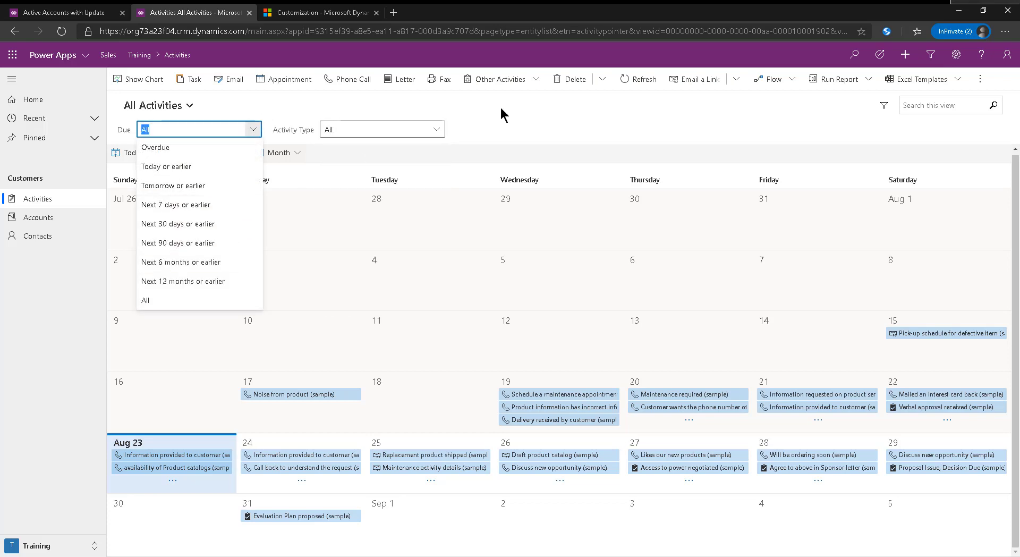
pyautogui.click(144, 299)
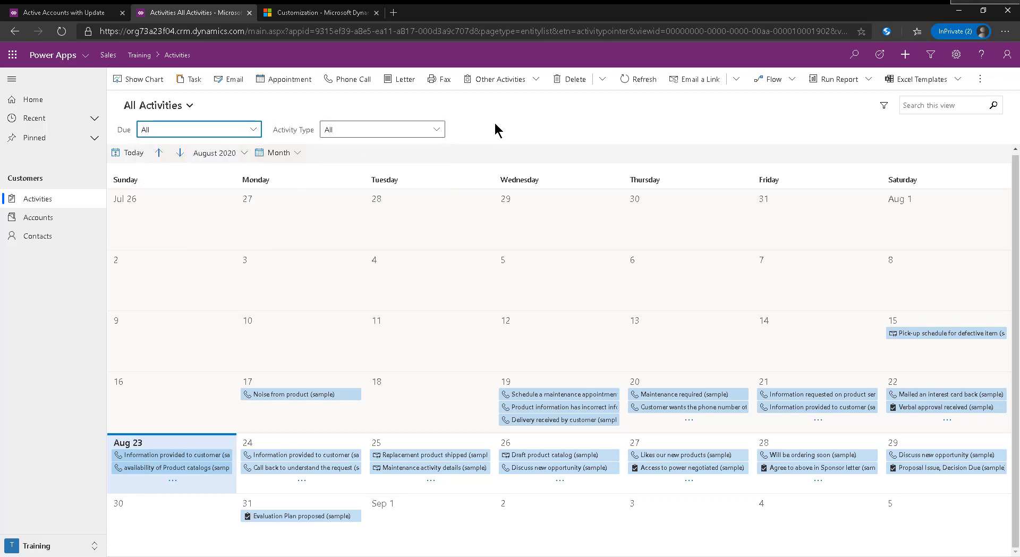